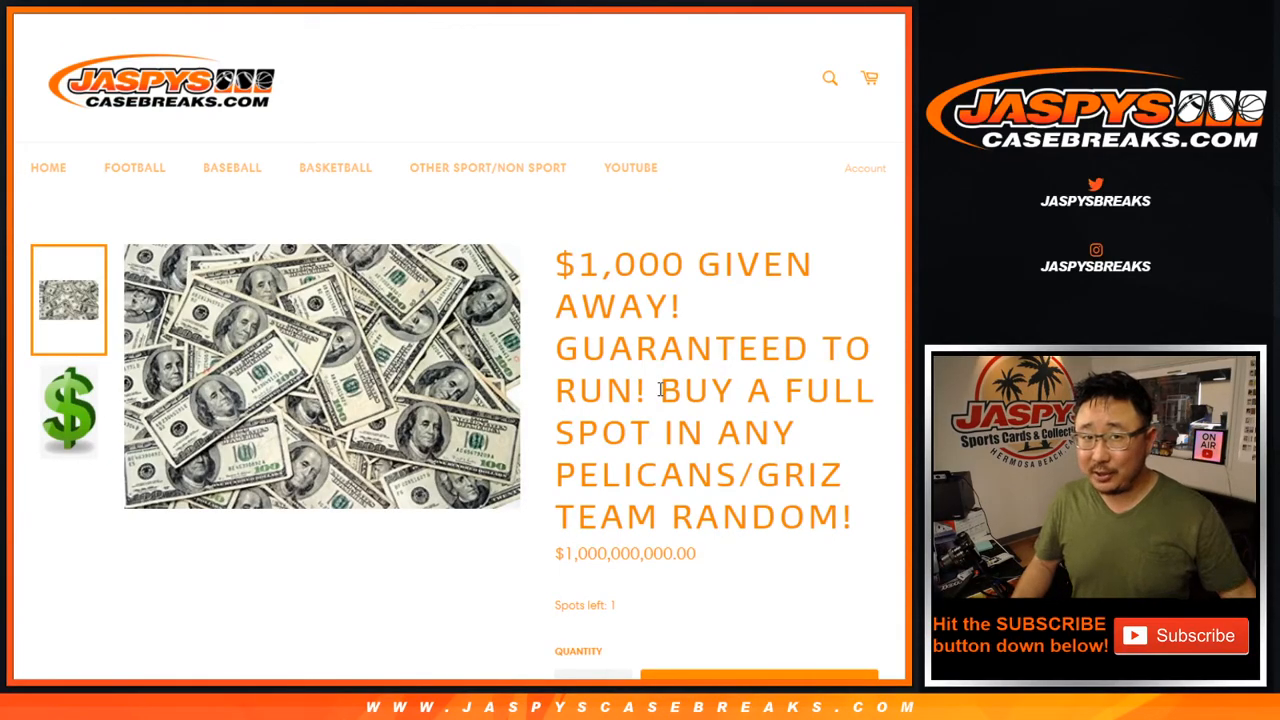
# Scroll the $1,000 giveaway page to the qualifying products and eight break-credit place prizes.
pyautogui.scroll(-3)
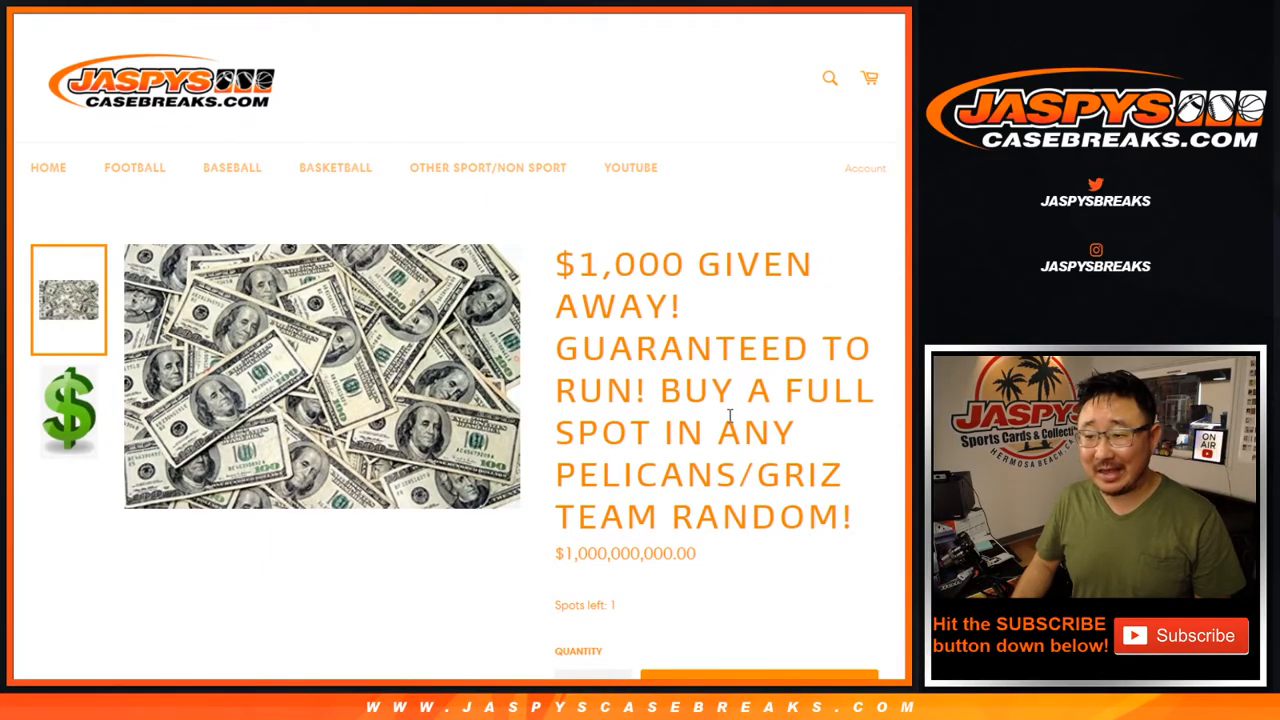
pyautogui.scroll(-3)
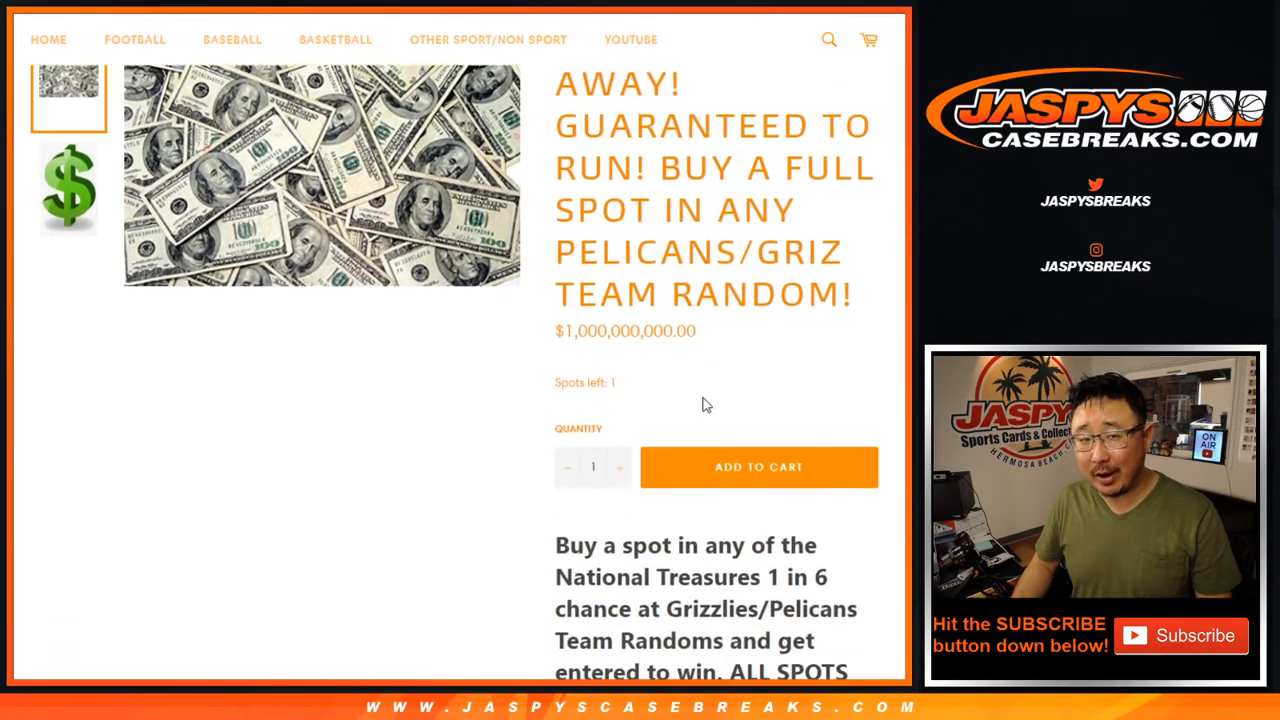
pyautogui.scroll(-3)
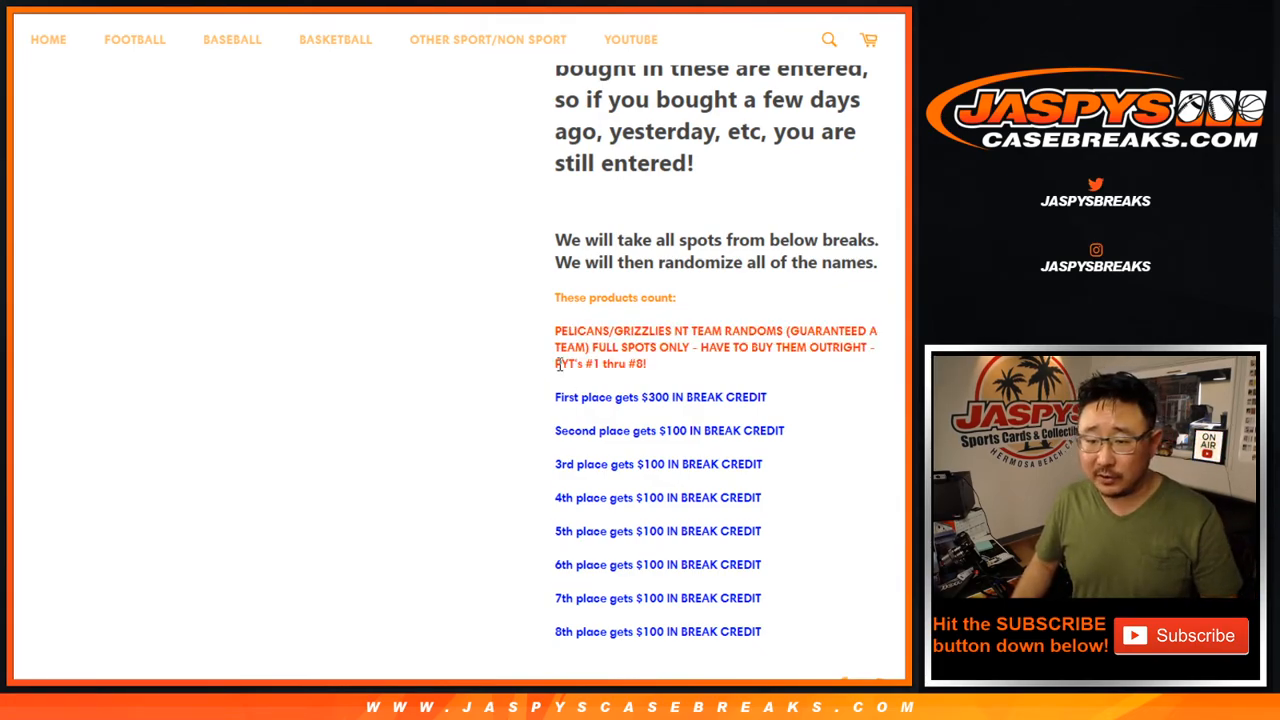
pyautogui.moveTo(557, 364); pyautogui.dragTo(645, 364)
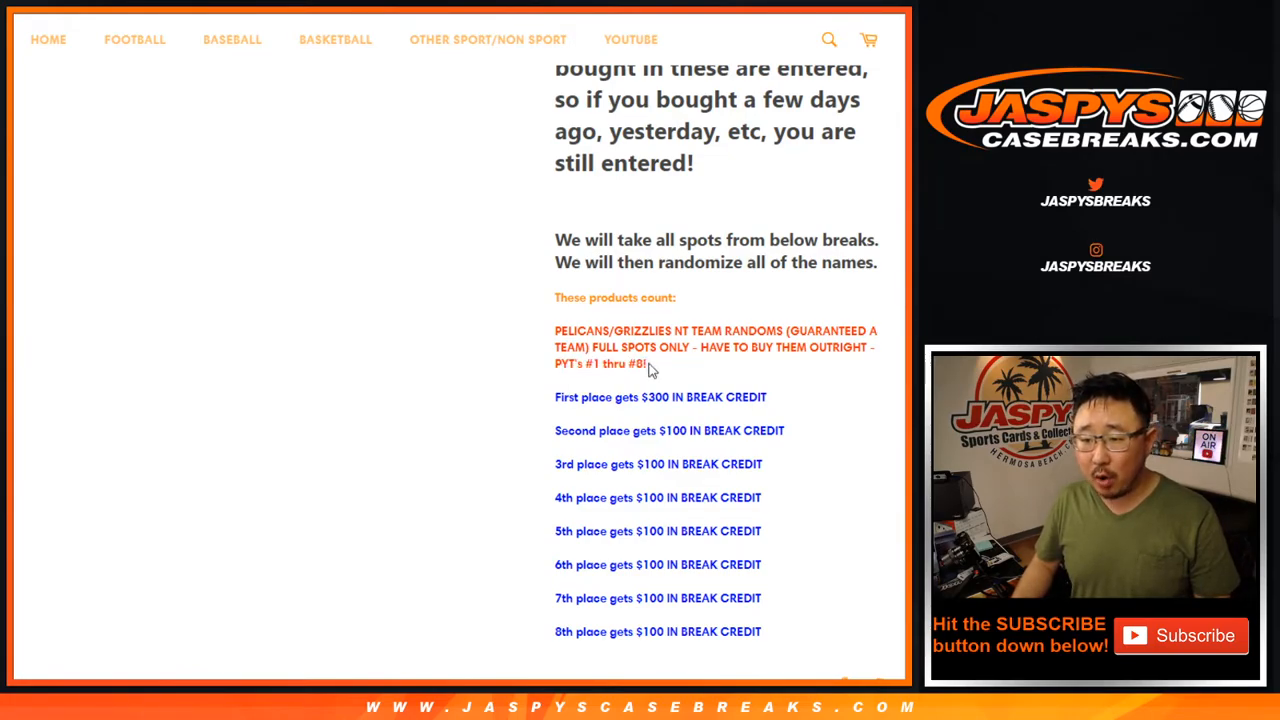
pyautogui.scroll(-3)
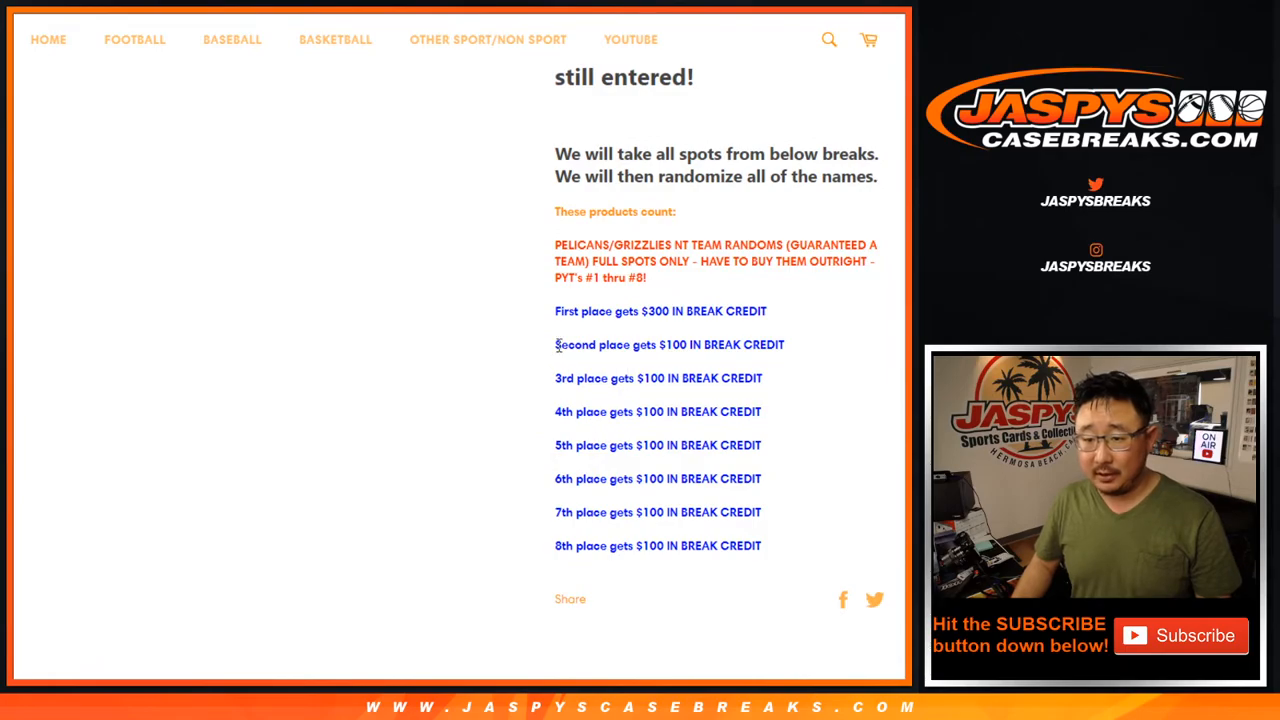
pyautogui.moveTo(647, 300)
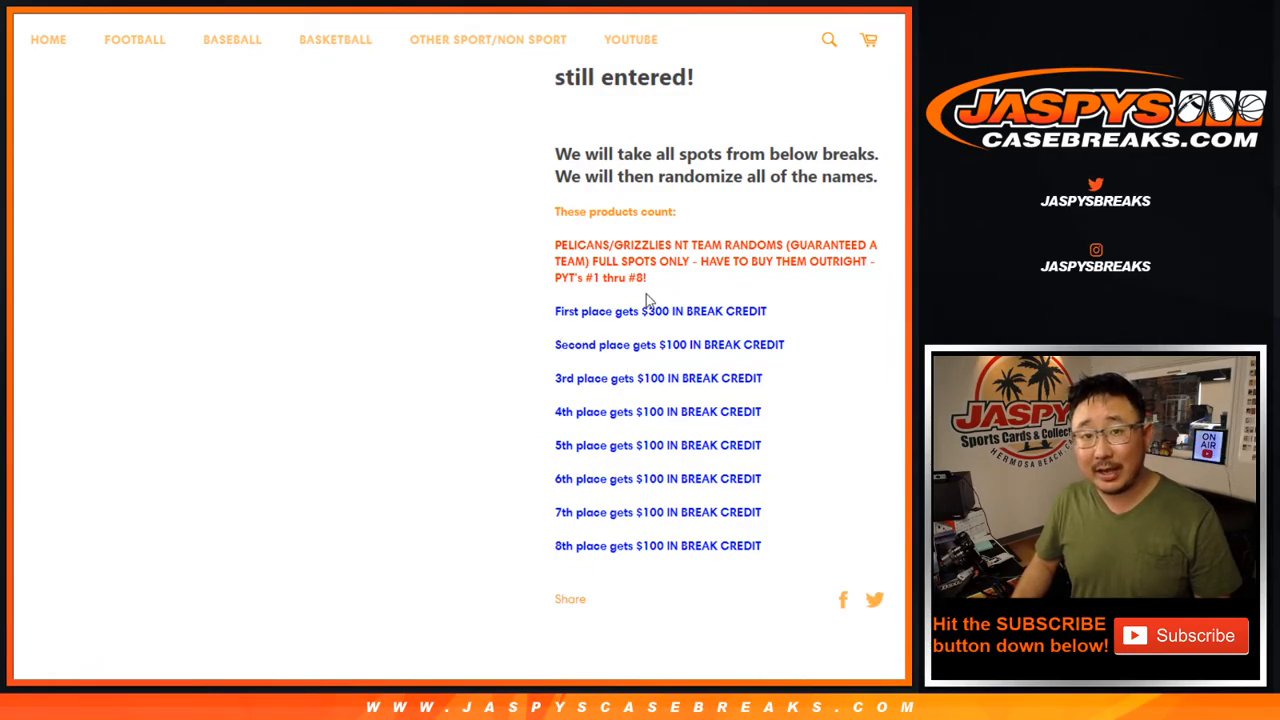
pyautogui.moveTo(555, 344); pyautogui.dragTo(760, 545)
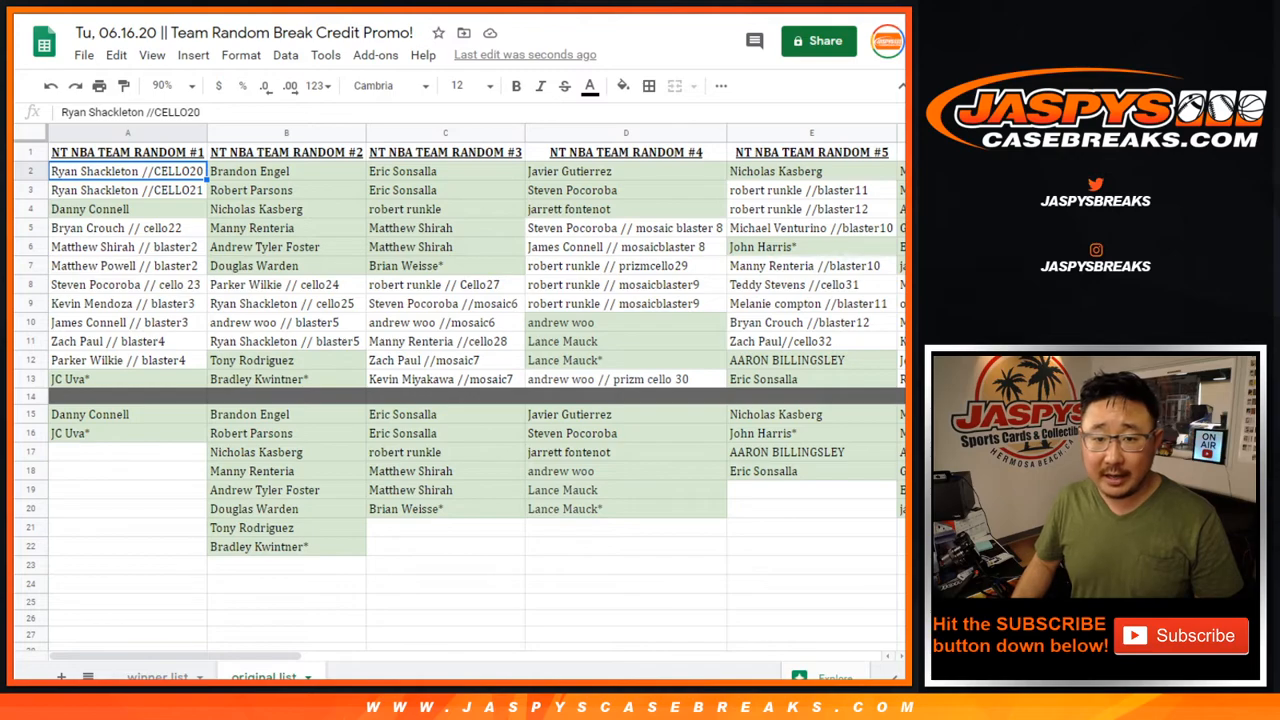
pyautogui.click(127, 152)
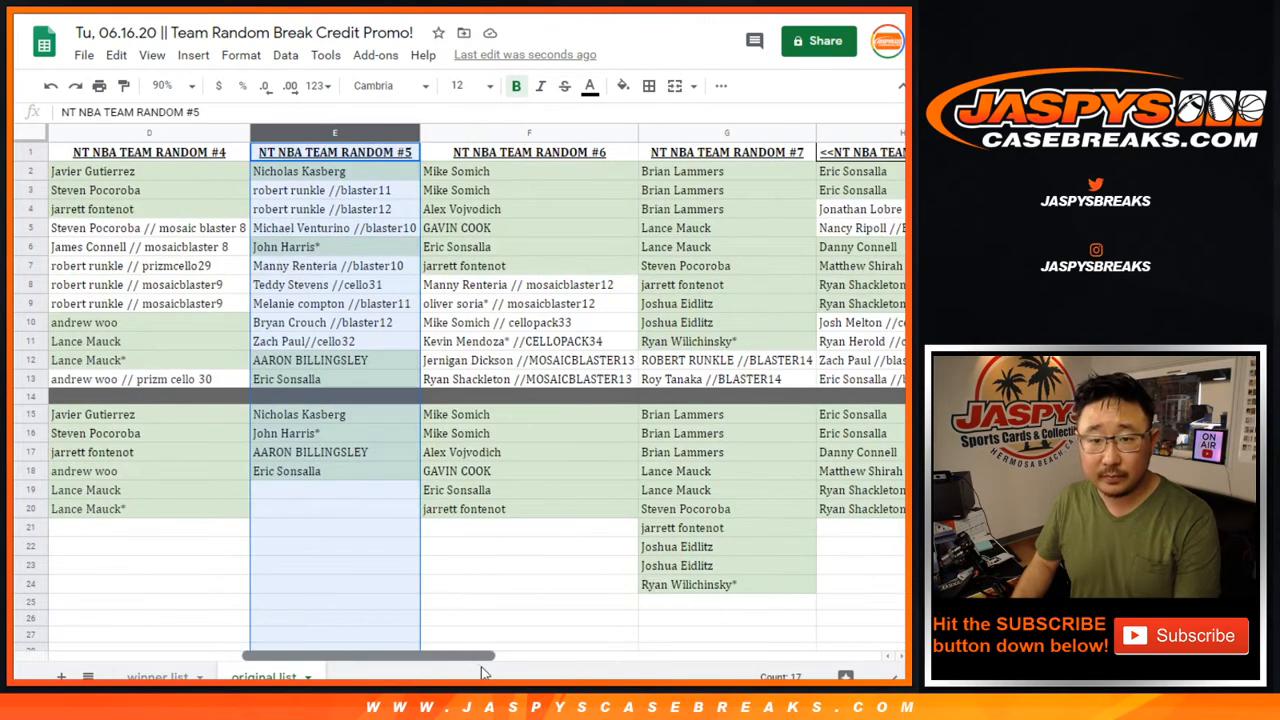
pyautogui.hscroll(3)
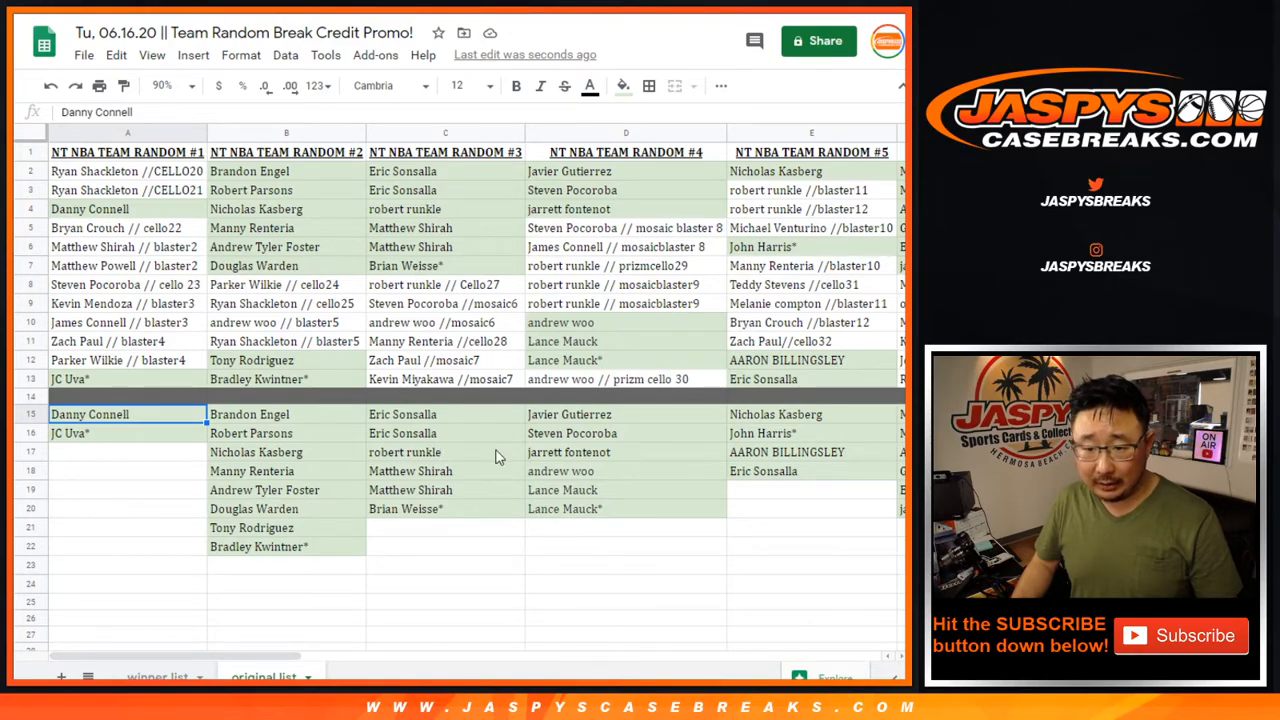
pyautogui.click(626, 414)
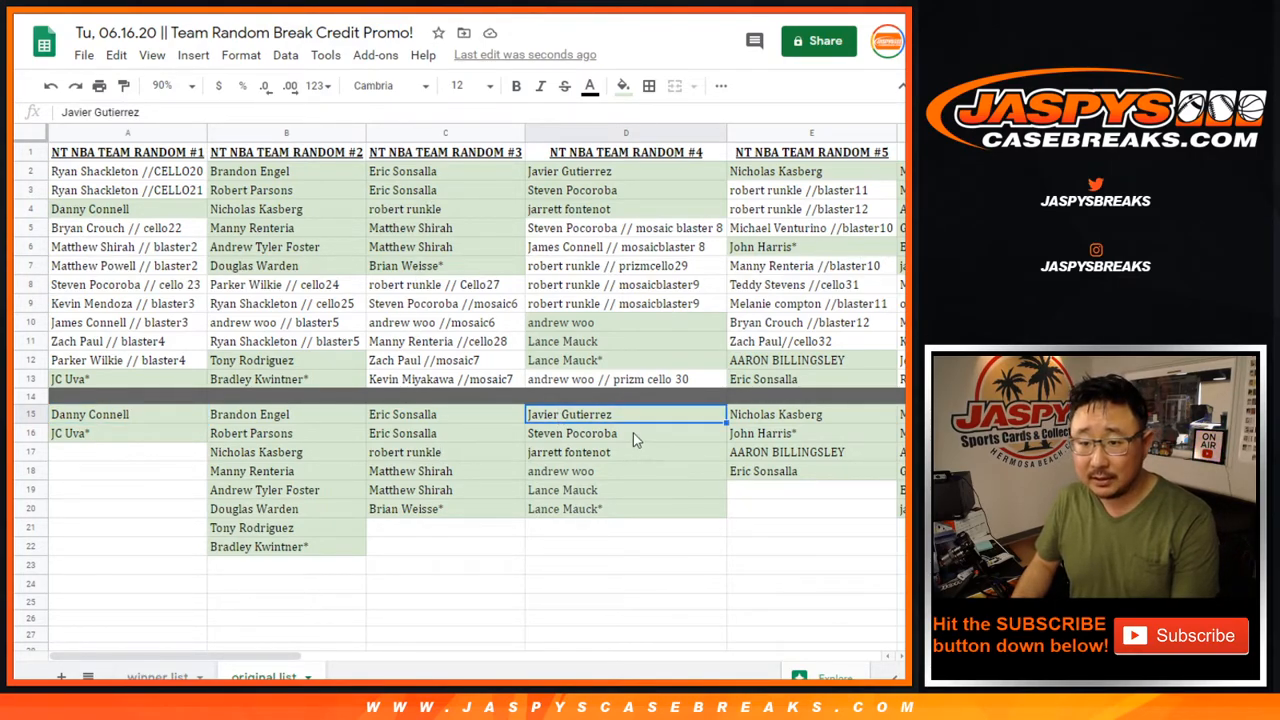
pyautogui.hscroll(3)
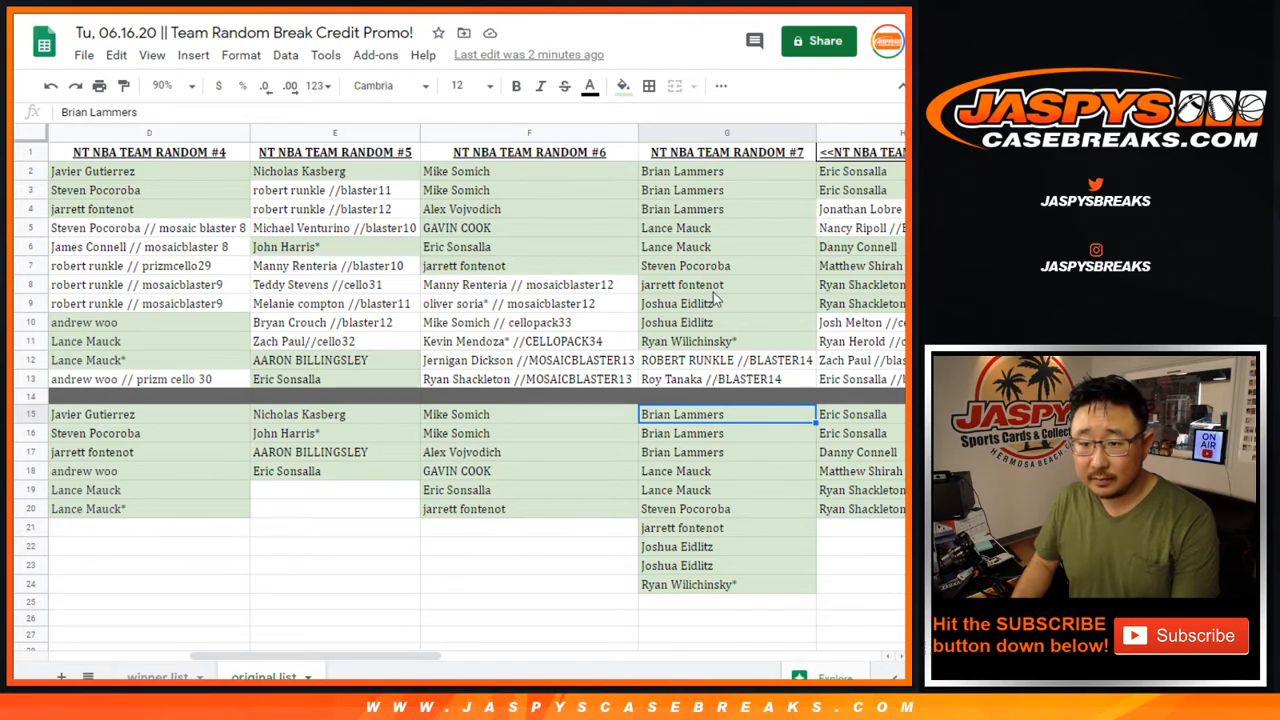
pyautogui.moveTo(715, 600)
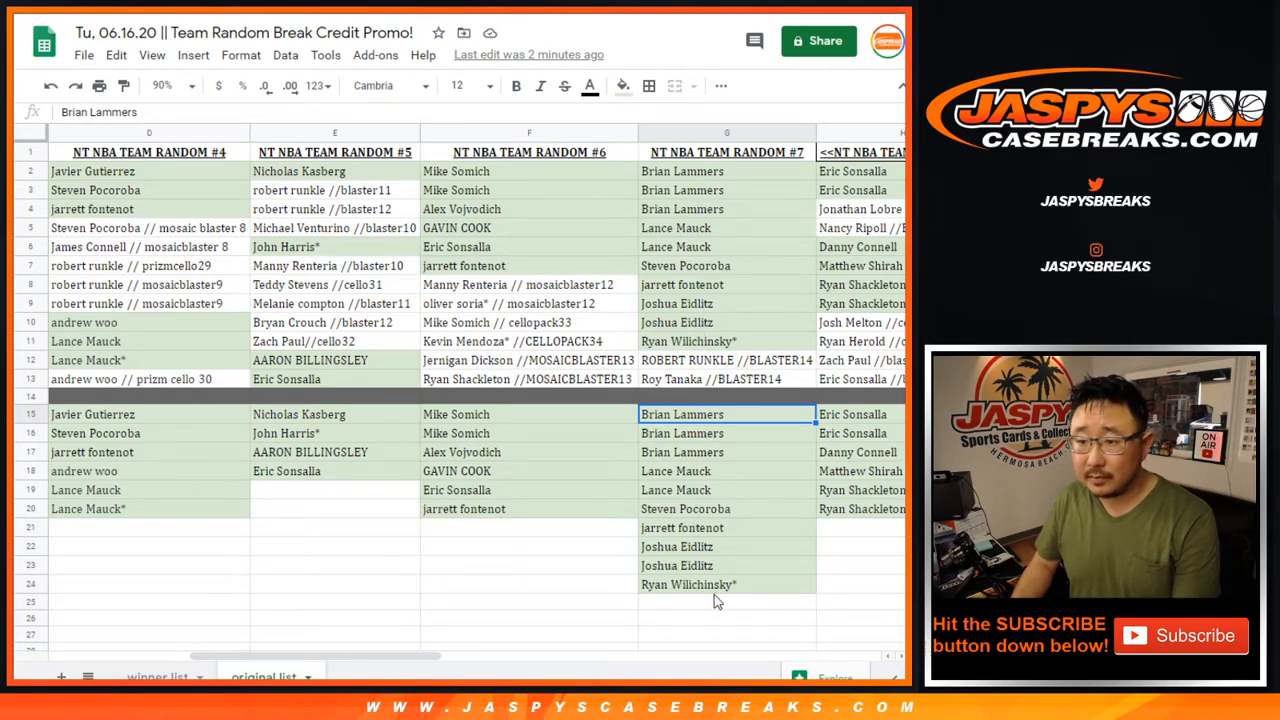
pyautogui.hscroll(3)
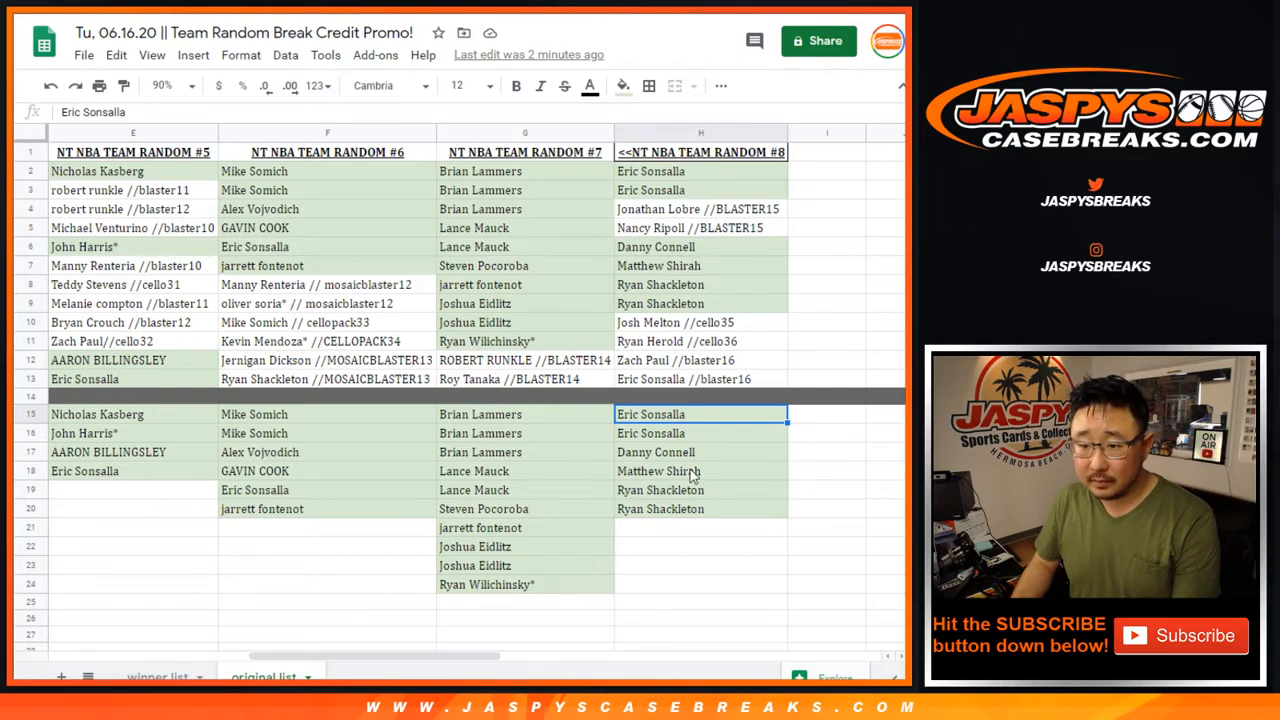
pyautogui.click(700, 490)
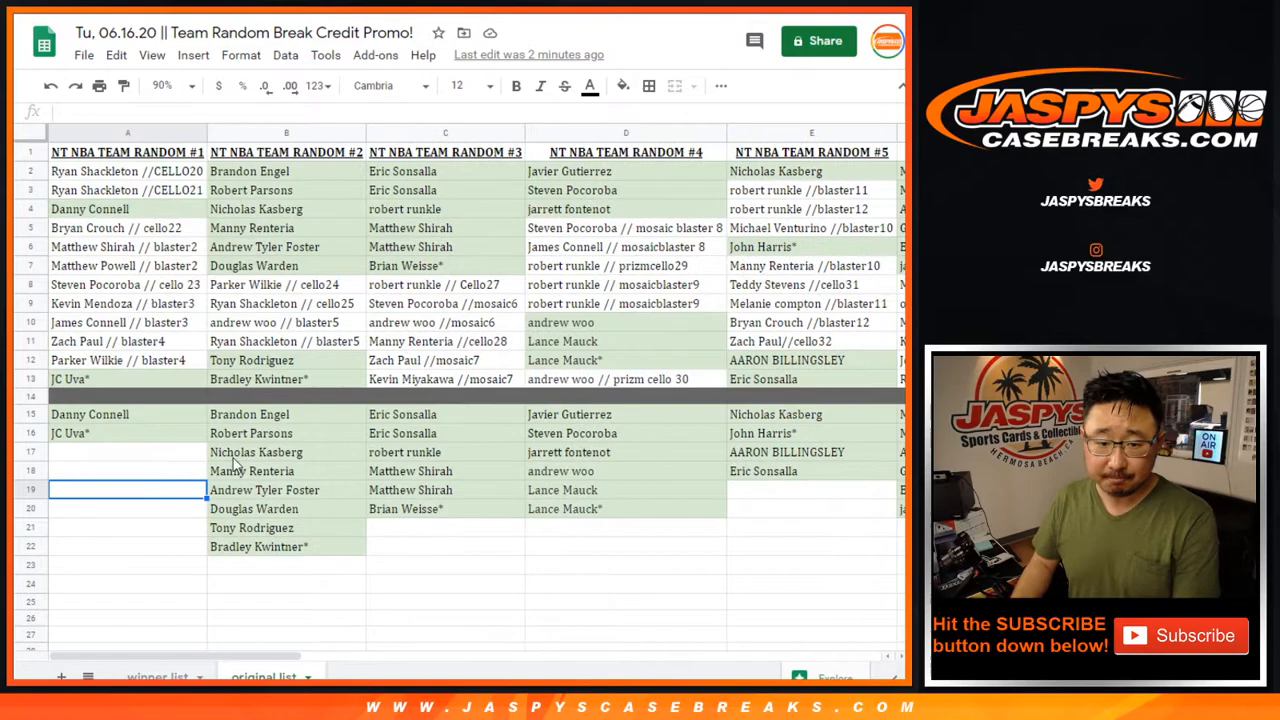
# Copy qualifying names from team randoms #6 and #8 and stack them under column A.
pyautogui.moveTo(127, 395); pyautogui.dragTo(127, 601)
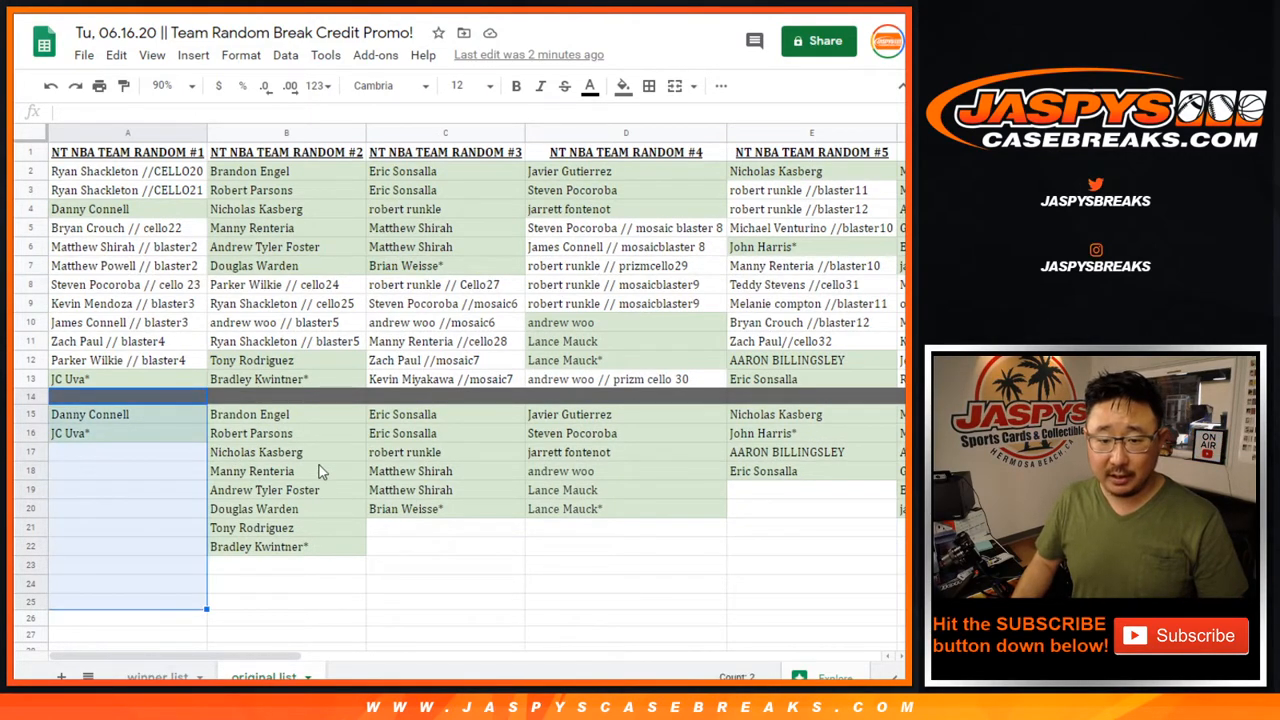
pyautogui.click(285, 414)
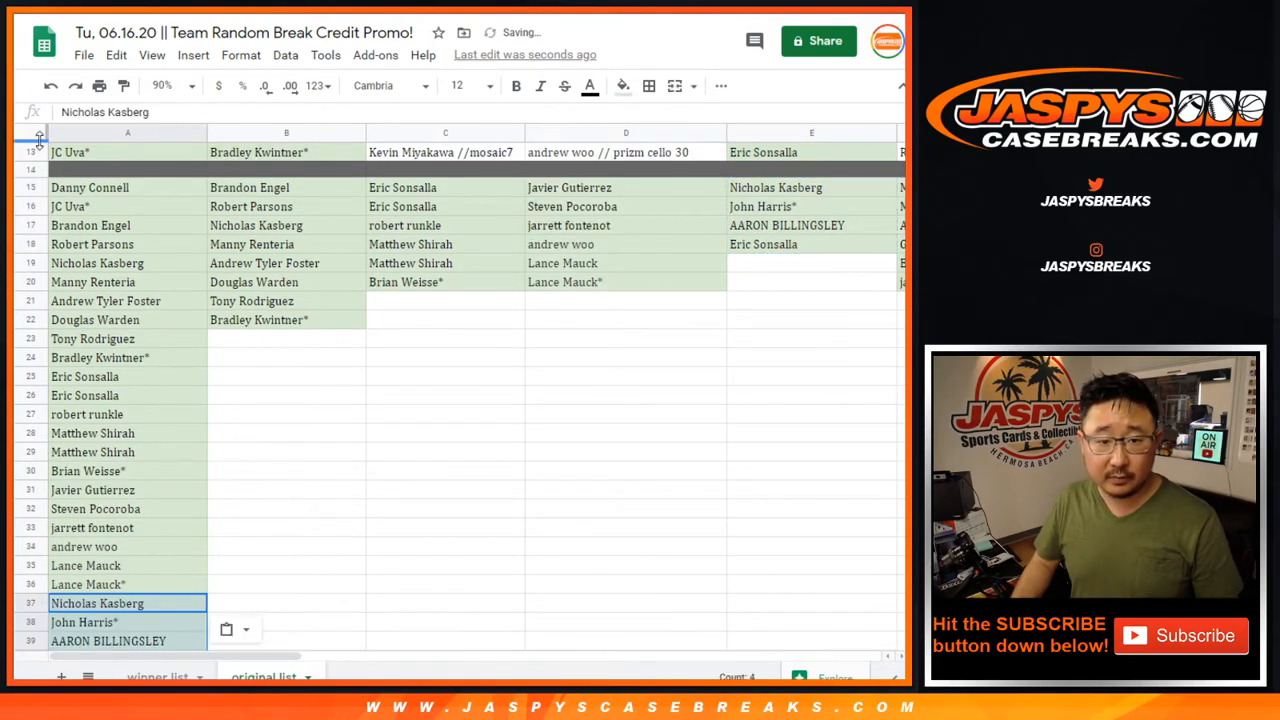
pyautogui.click(152, 55)
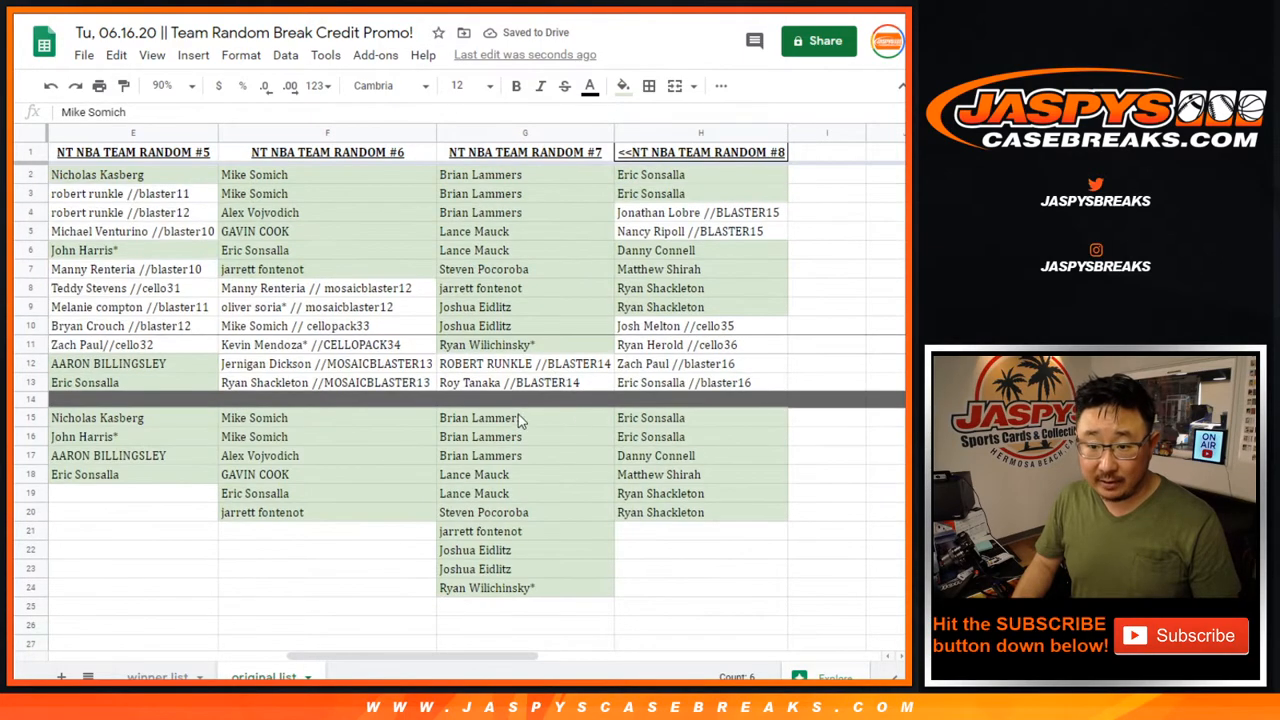
pyautogui.moveTo(480, 417); pyautogui.dragTo(480, 588)
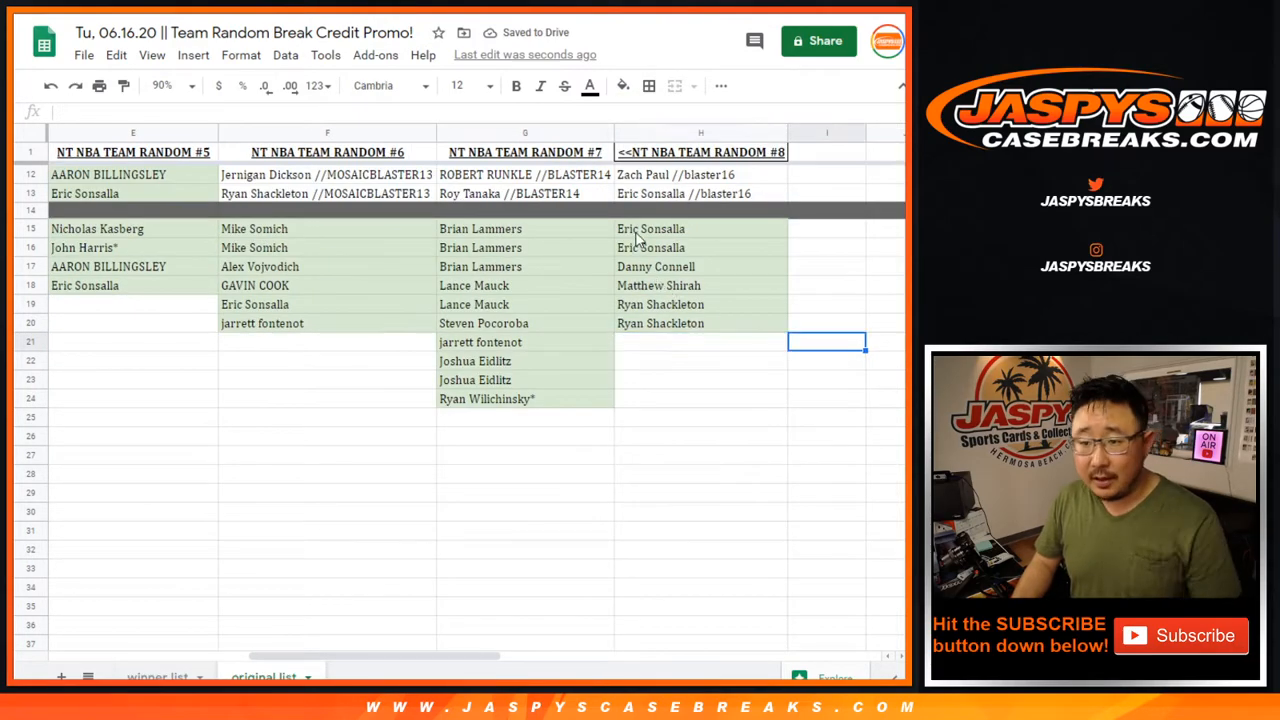
pyautogui.moveTo(651, 228); pyautogui.dragTo(660, 323)
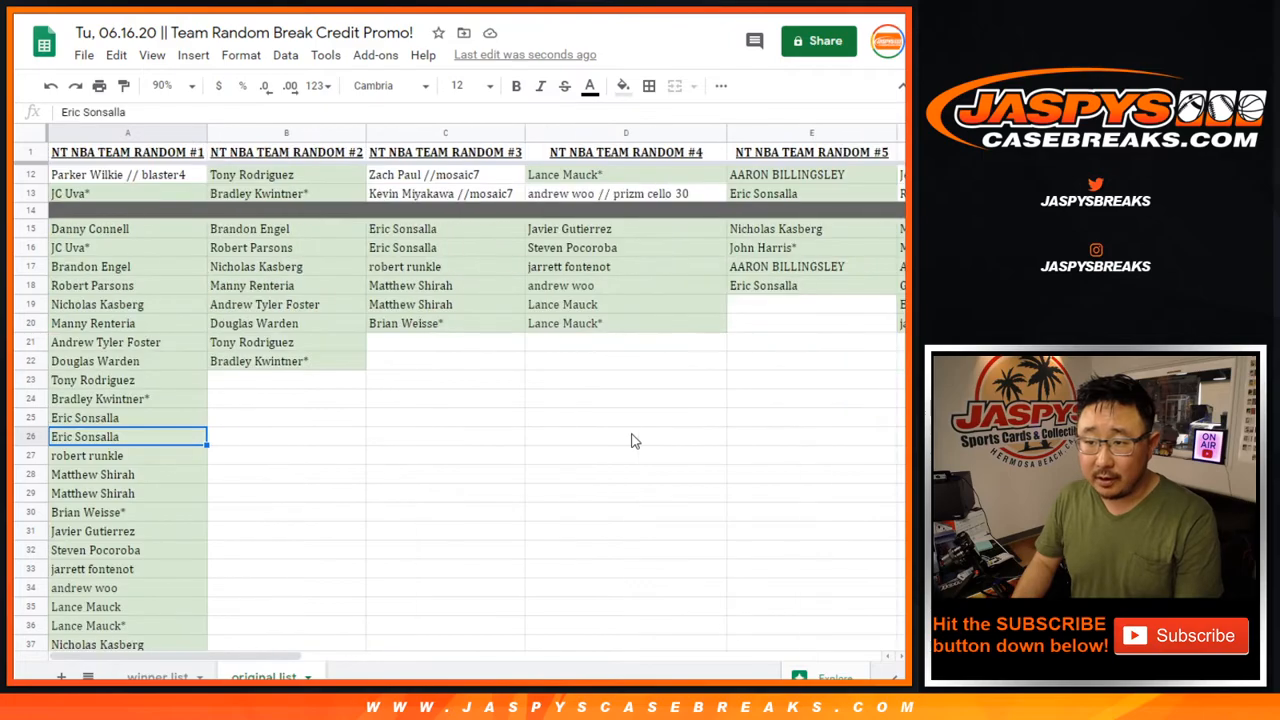
pyautogui.click(626, 436)
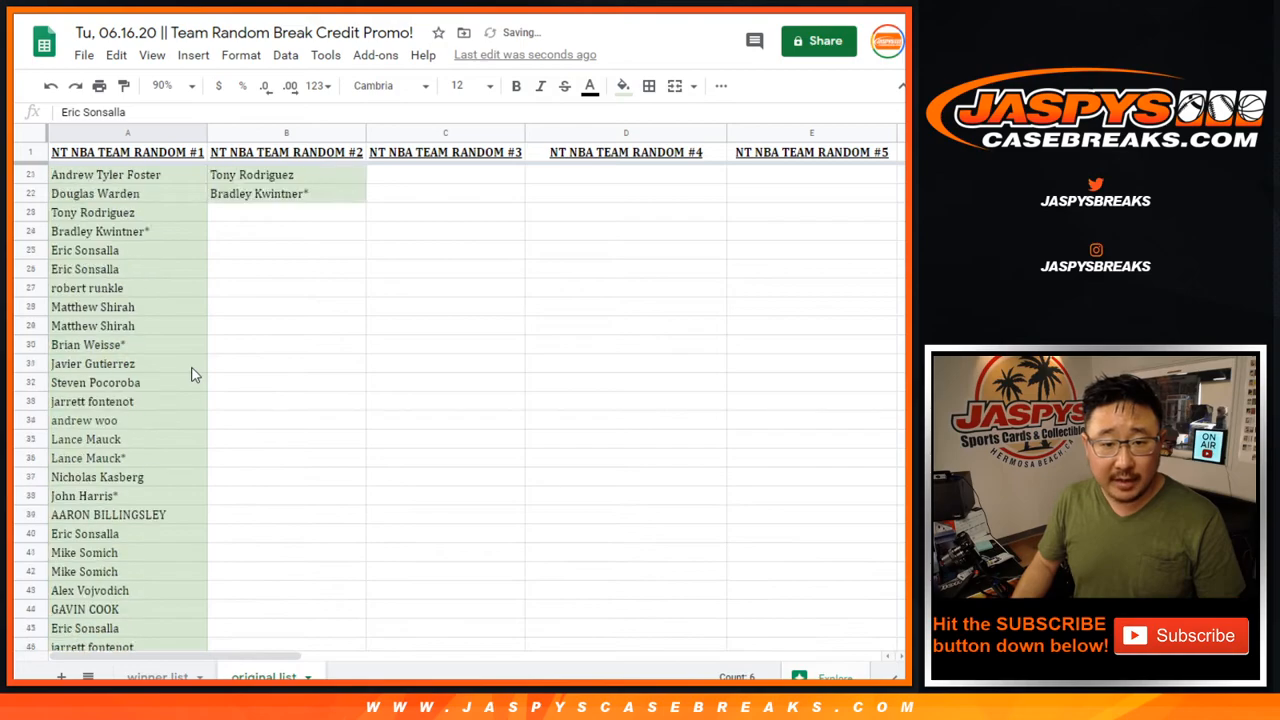
pyautogui.scroll(-3)
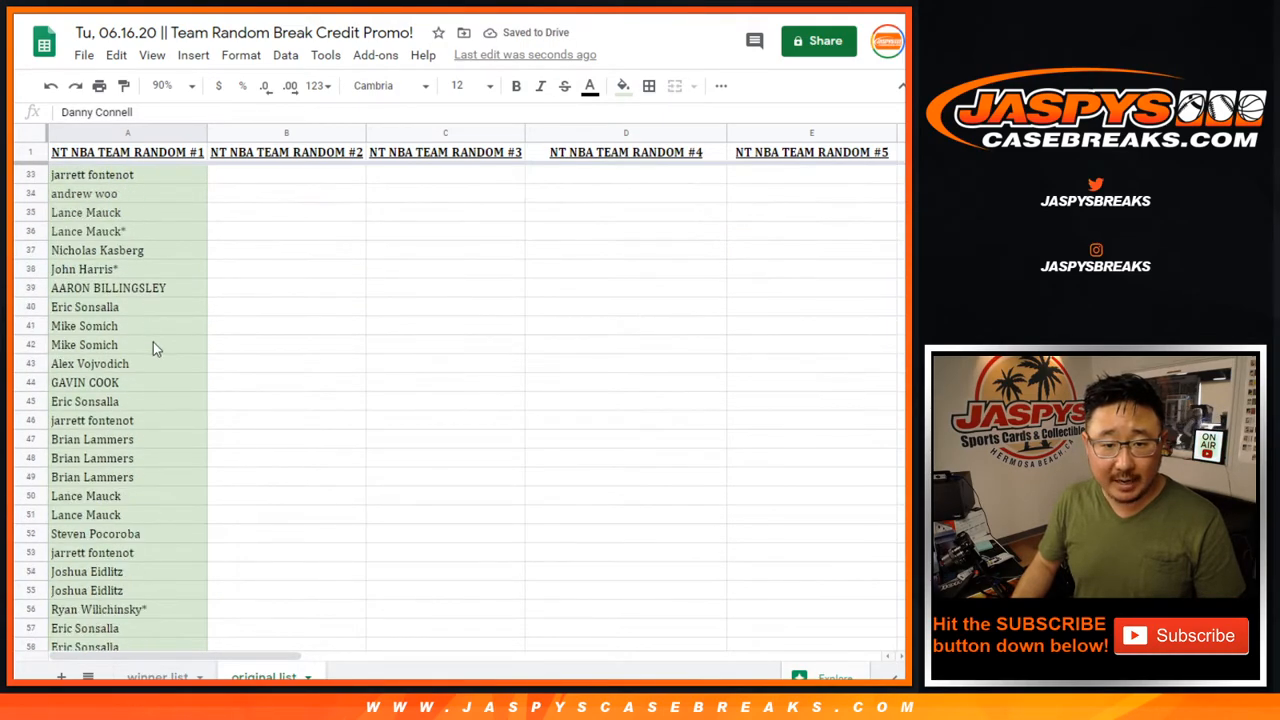
pyautogui.scroll(-3)
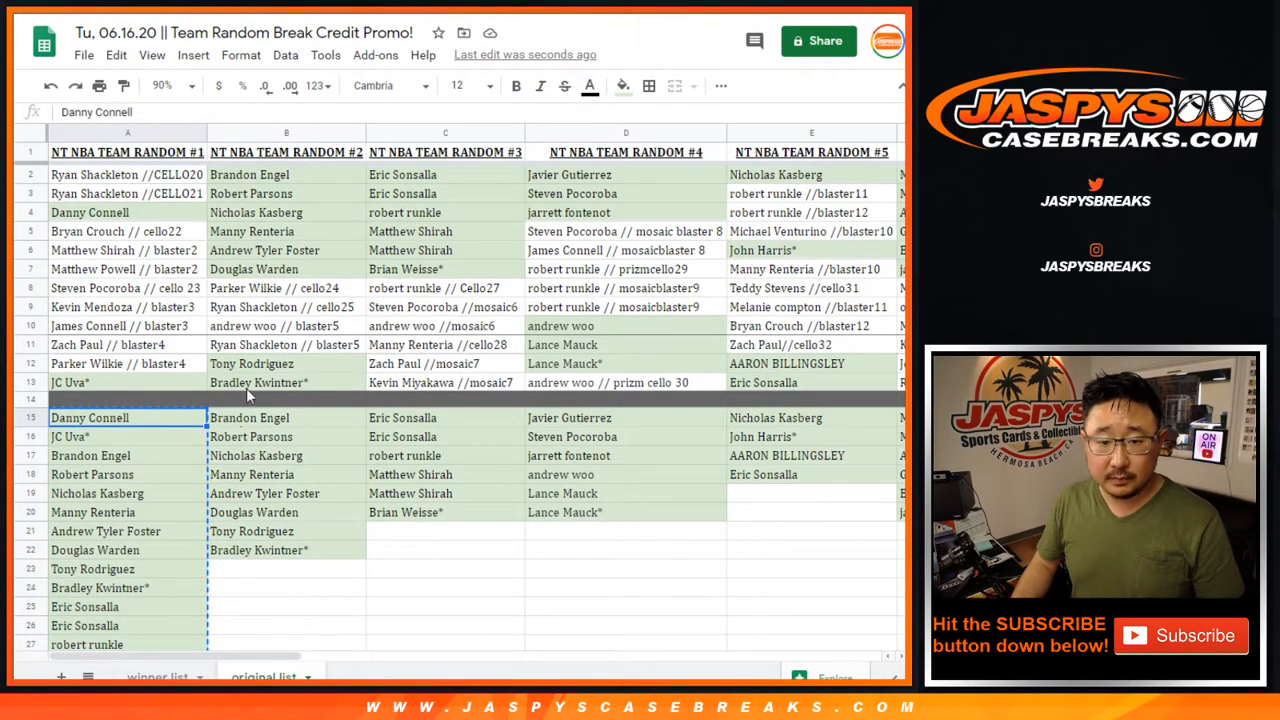
# Switch from the copied column A list to the RANDOM.ORG browser tab.
pyautogui.click(157, 676)
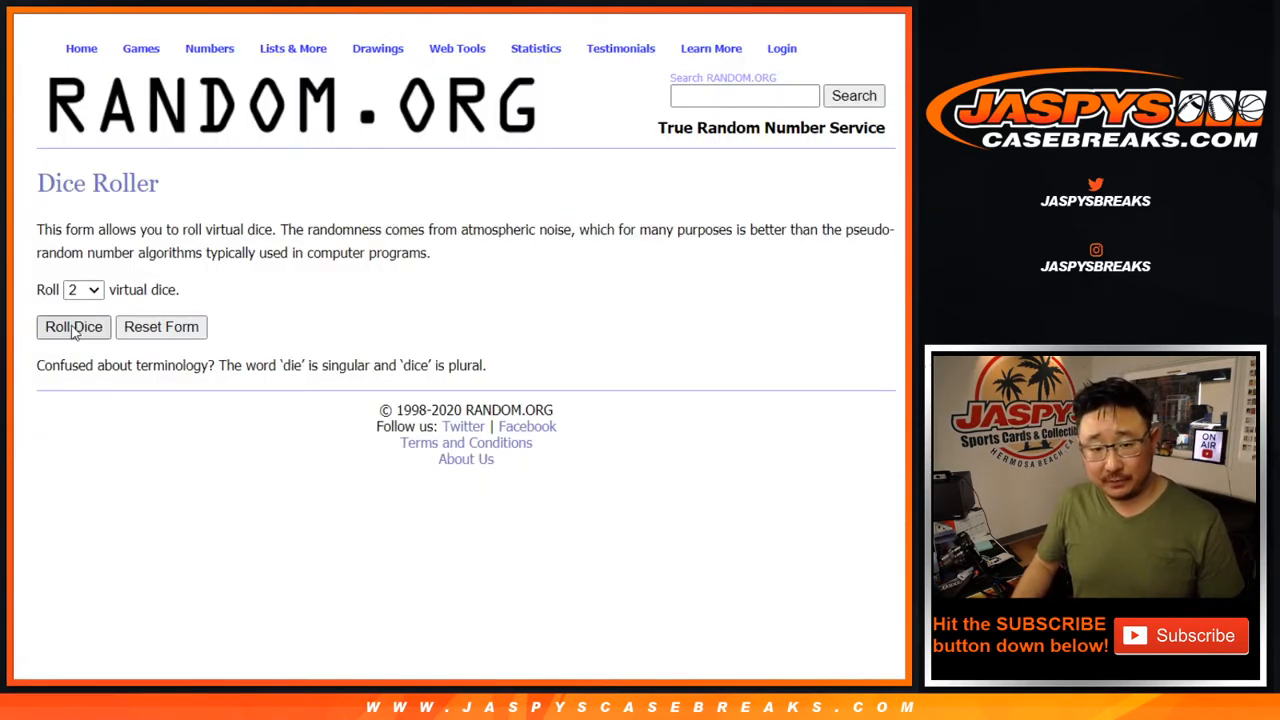
# Open List Randomizer and shuffle the 48 pasted names repeatedly, up to ten times.
pyautogui.click(73, 327)
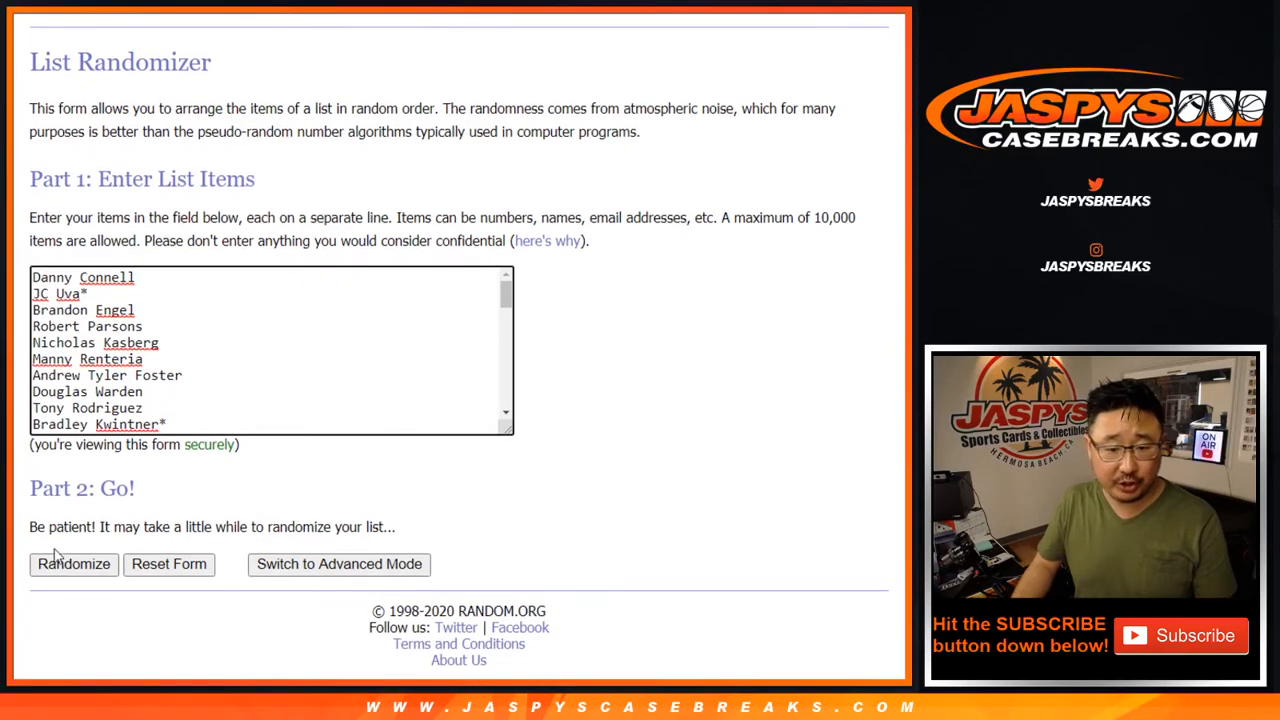
pyautogui.click(73, 564)
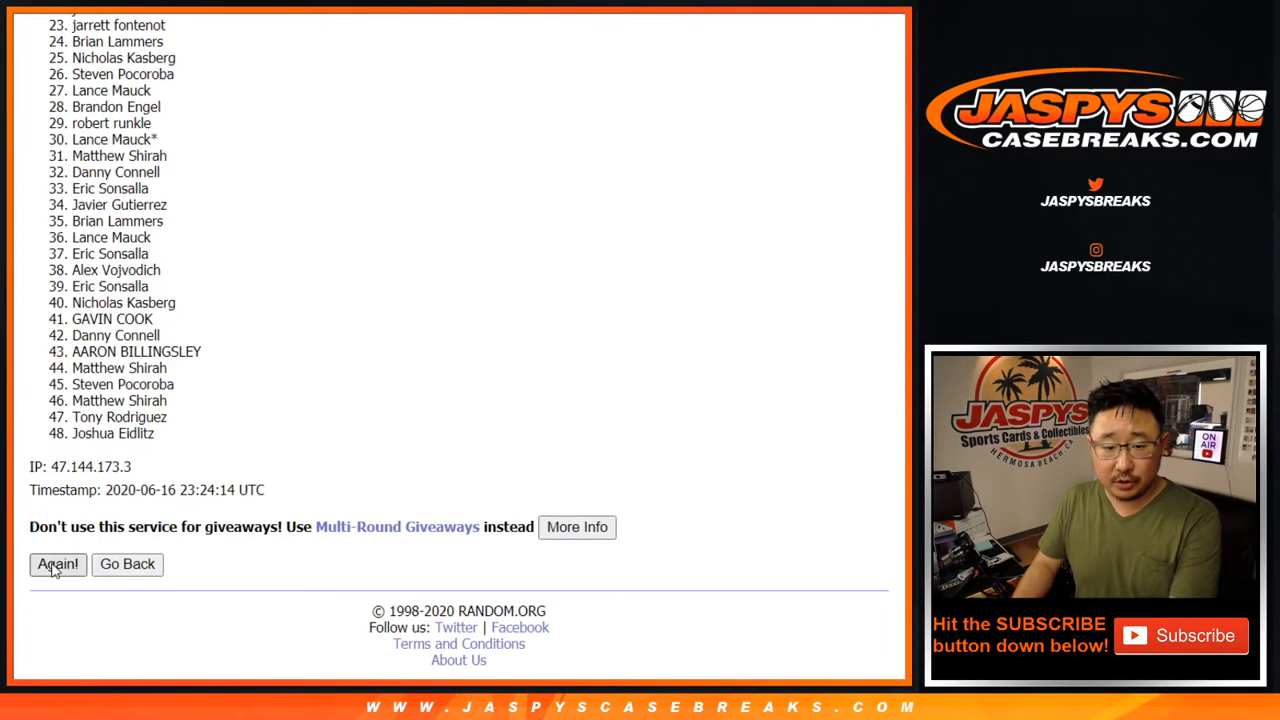
pyautogui.click(57, 564)
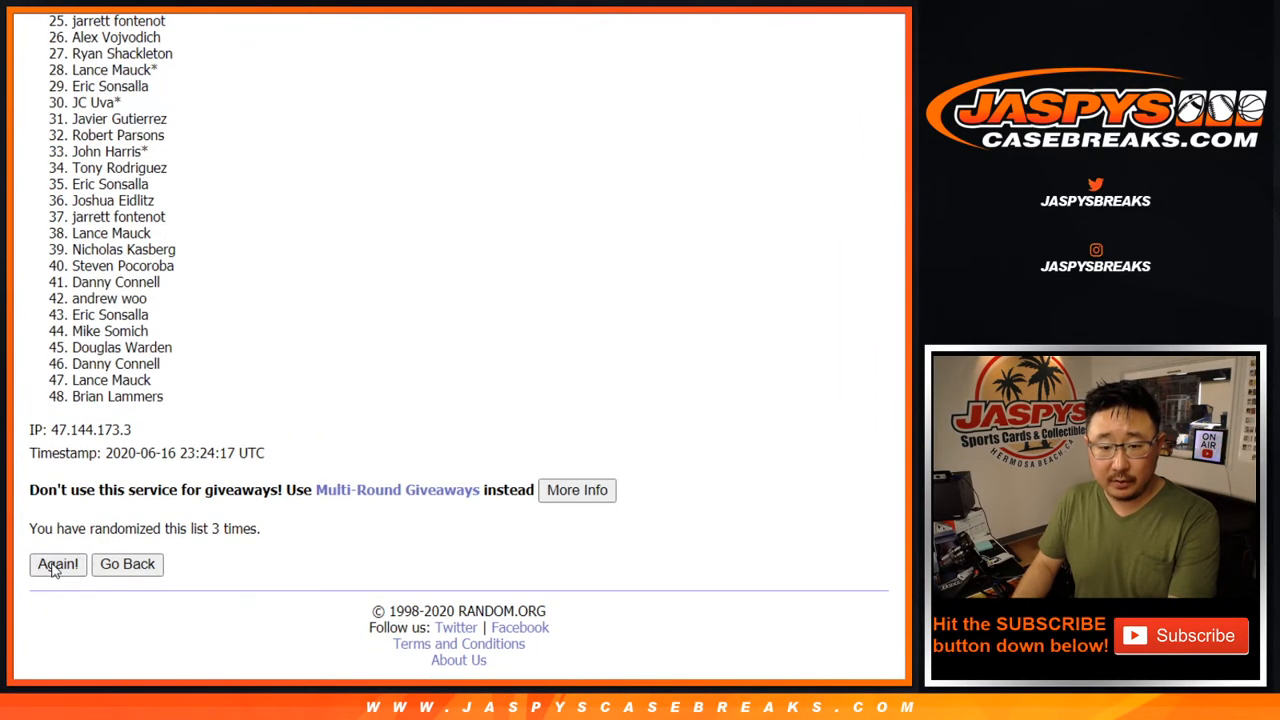
pyautogui.click(56, 564)
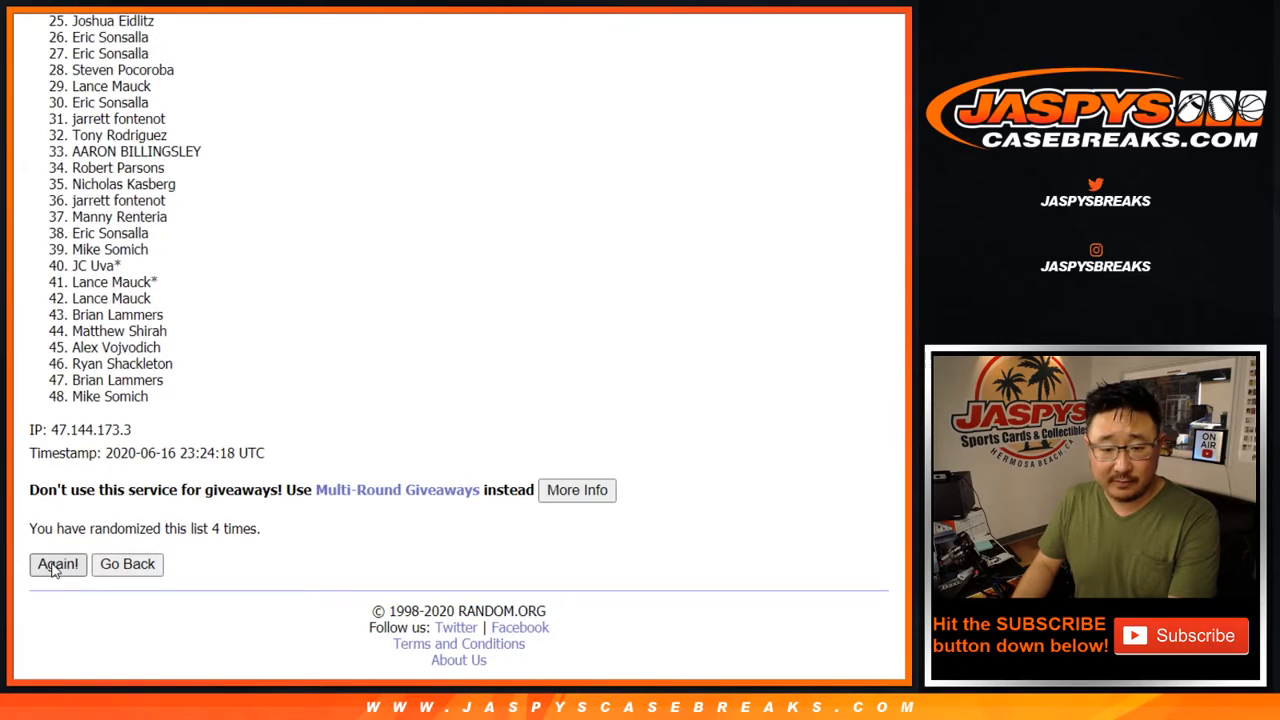
pyautogui.click(56, 564)
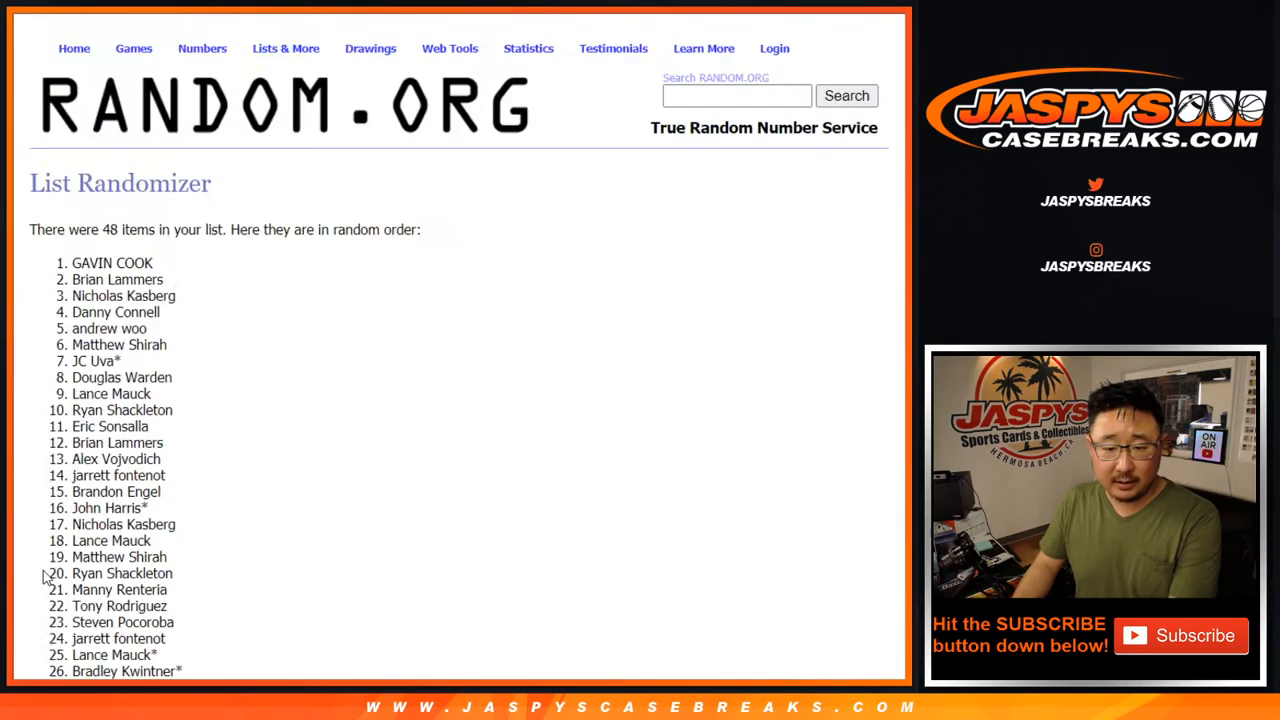
pyautogui.scroll(-3)
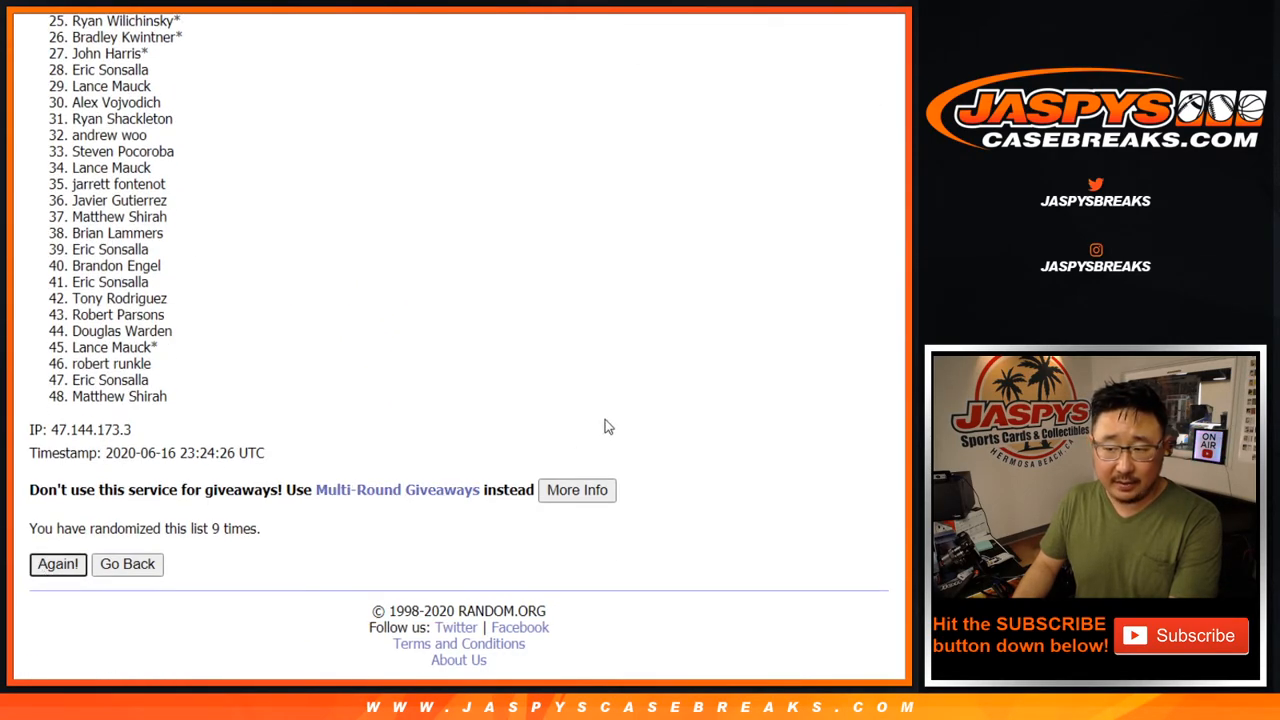
pyautogui.click(57, 564)
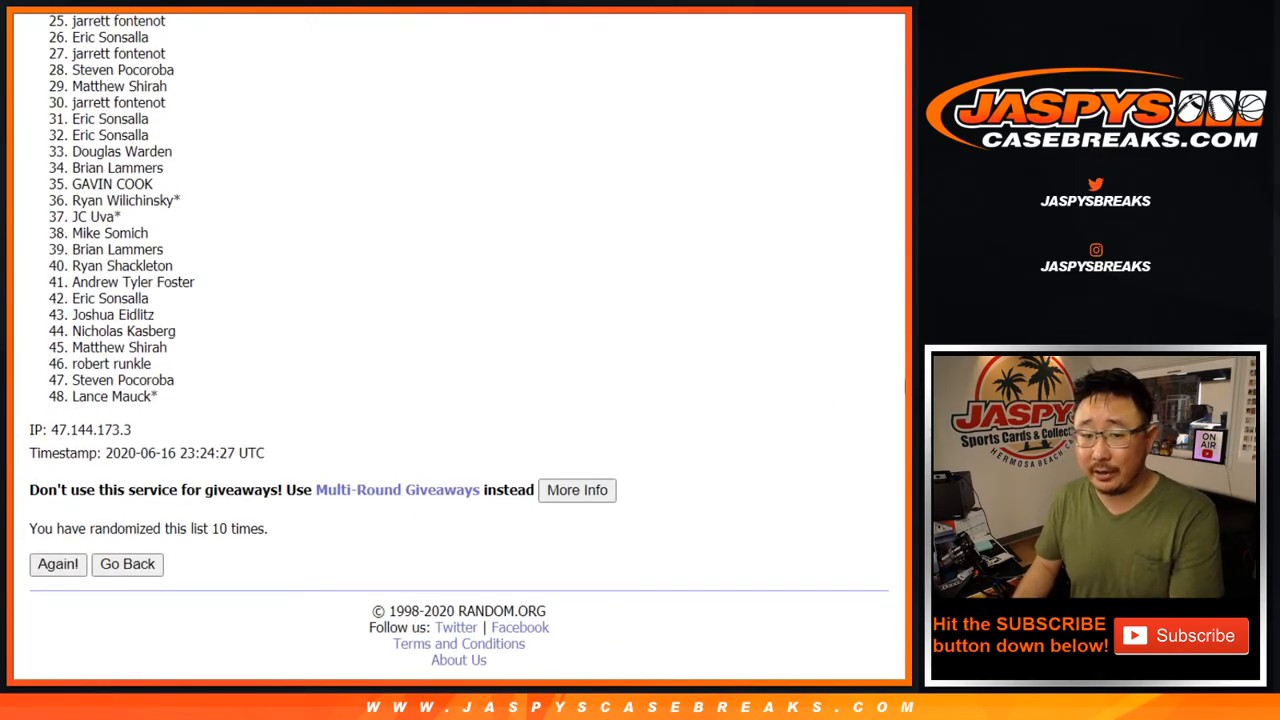
pyautogui.scroll(3)
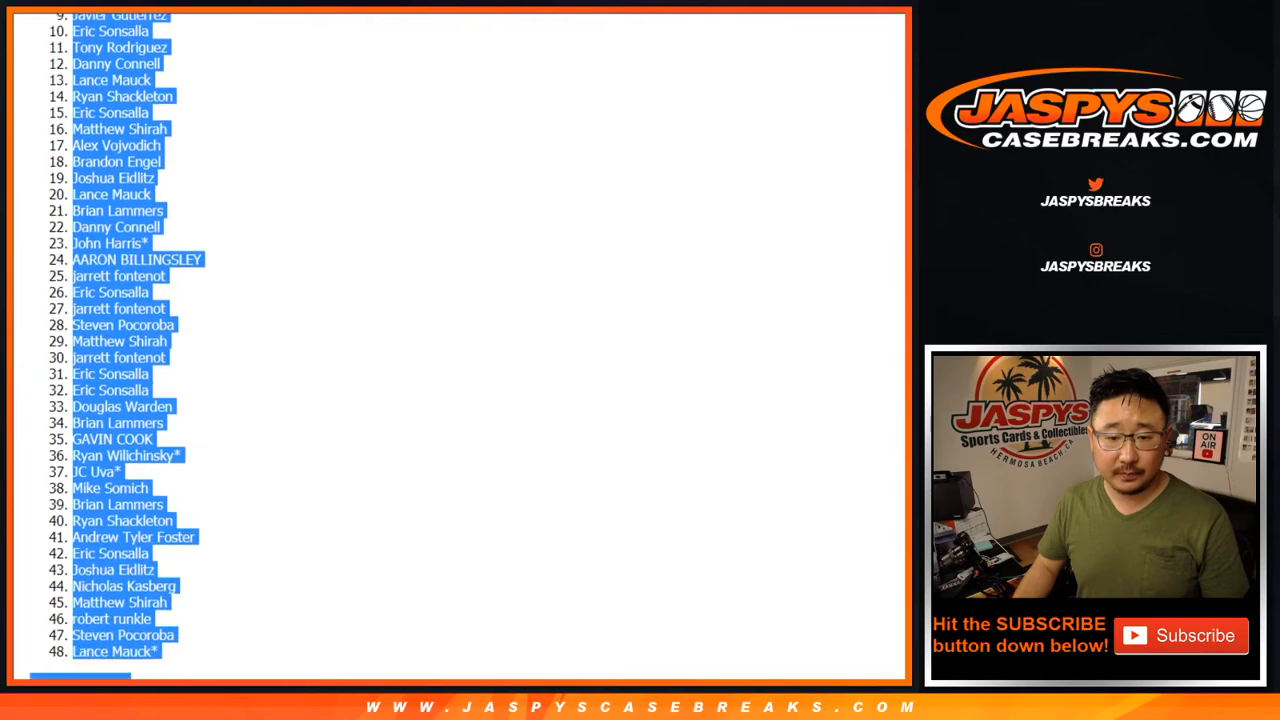
# Scroll down the randomized result list to select entries 1 through 48.
pyautogui.scroll(-3)
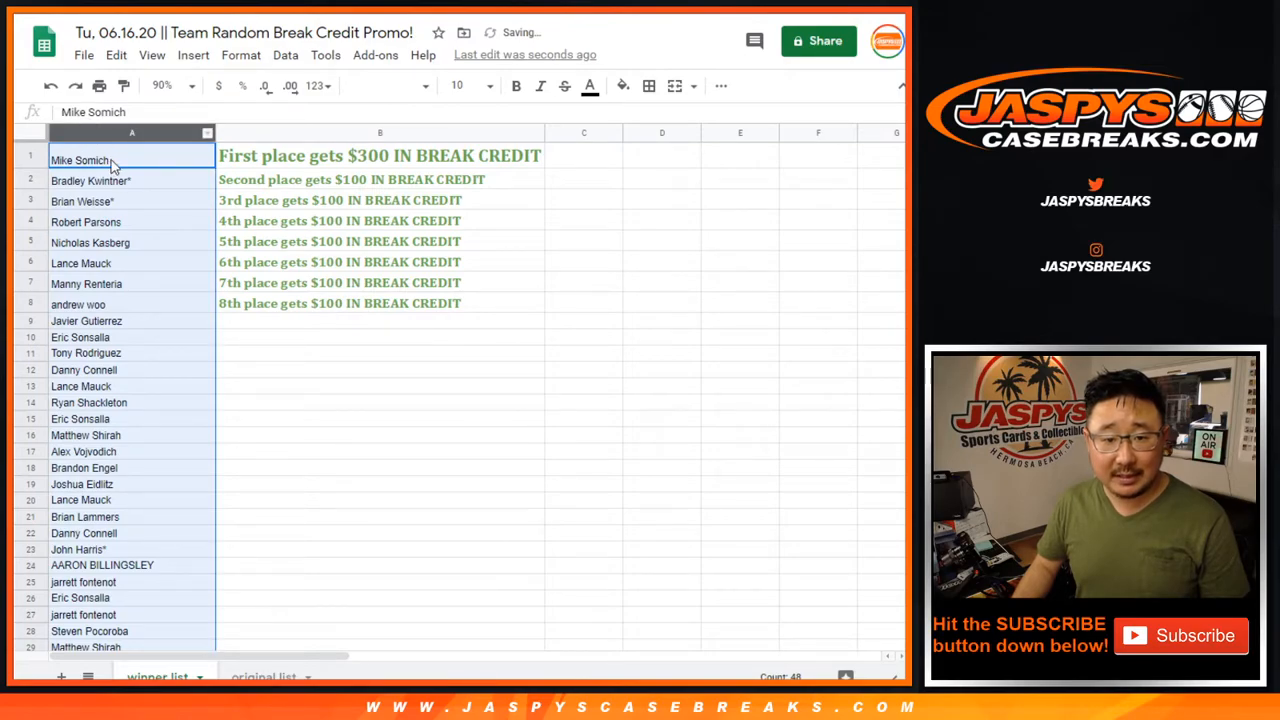
# Set the top eight winner names to font size 12.
pyautogui.click(390, 85)
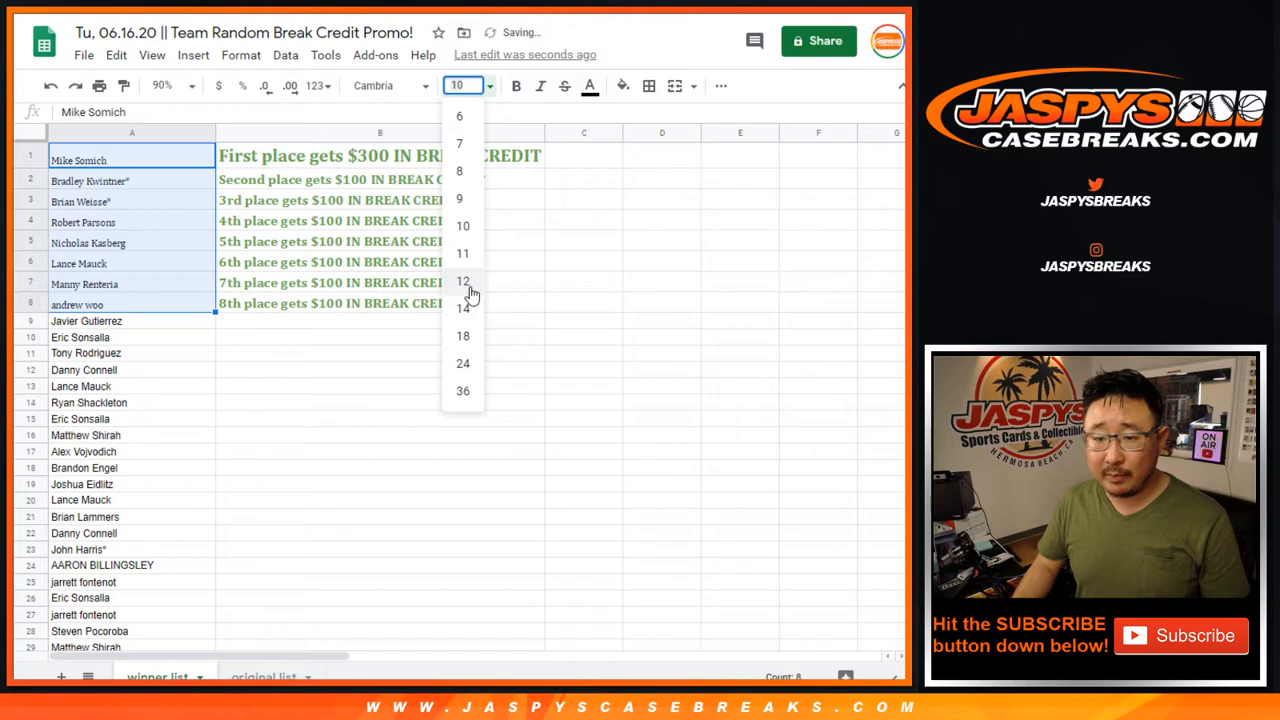
pyautogui.click(463, 281)
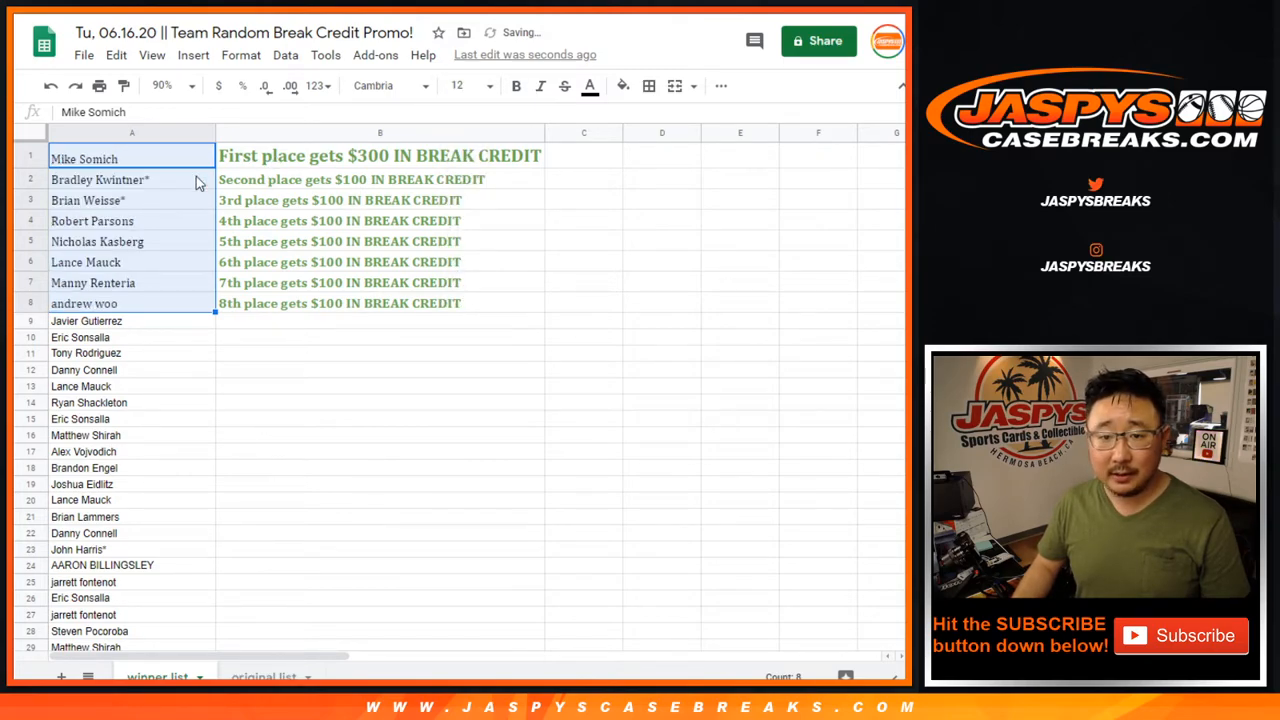